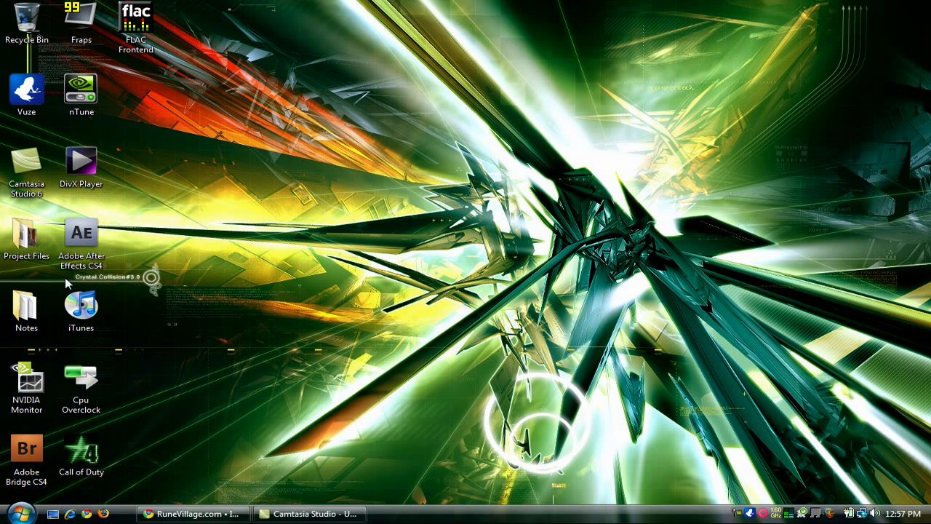
Step: Open the Cpu Overclock desktop shortcut to show its 12 RMClock files in Explorer
{"action": "left_click", "coordinate": [81, 306]}
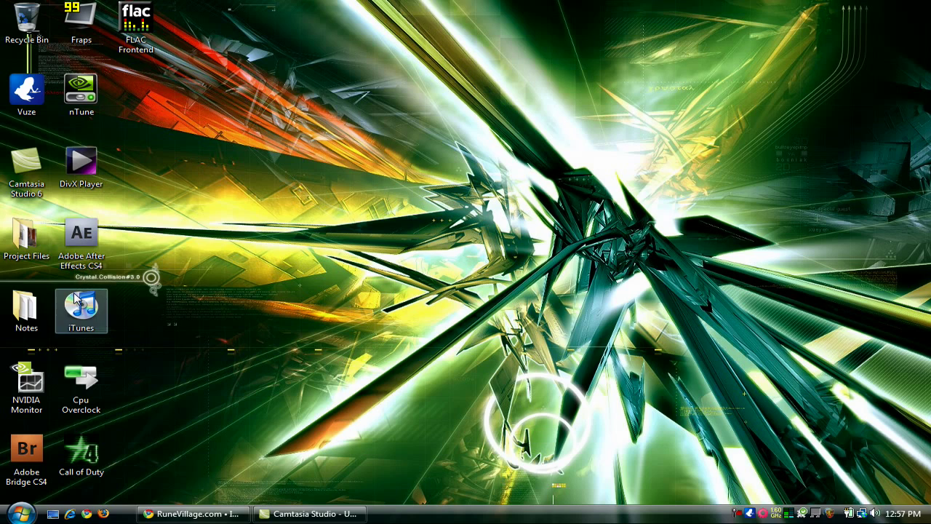
{"action": "left_click", "coordinate": [82, 388]}
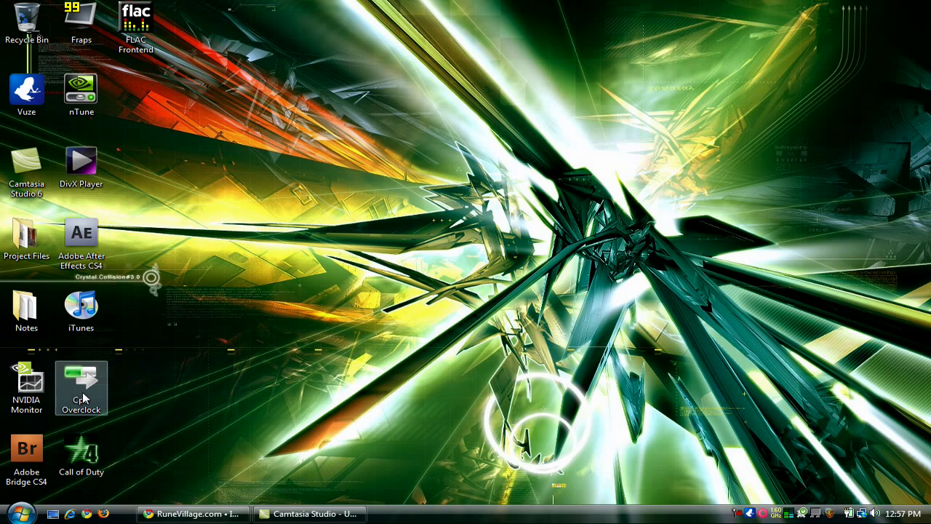
{"action": "double_click", "coordinate": [80, 382]}
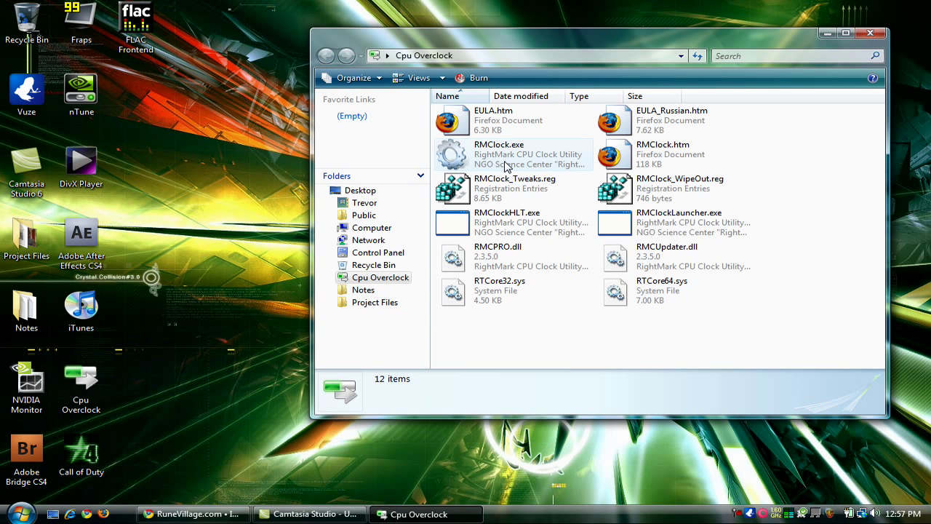
{"action": "mouse_move", "coordinate": [505, 167]}
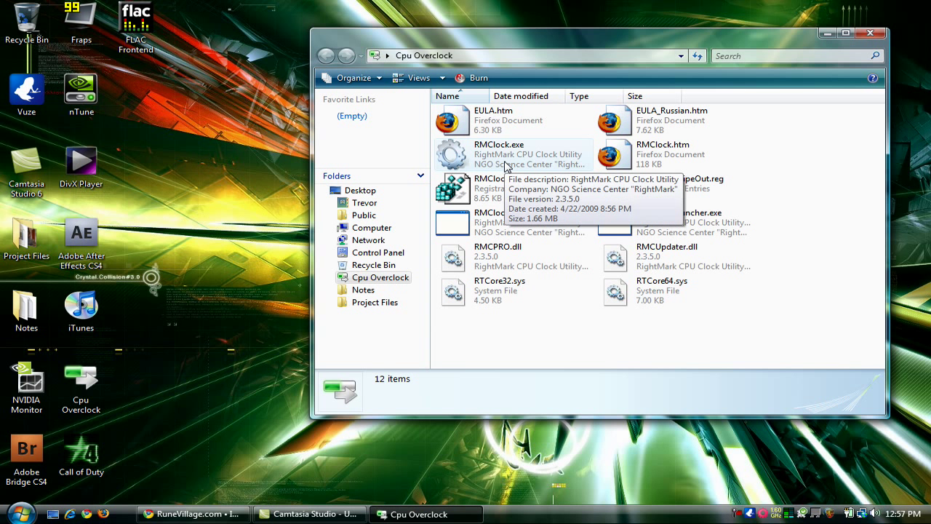
{"action": "mouse_move", "coordinate": [770, 200]}
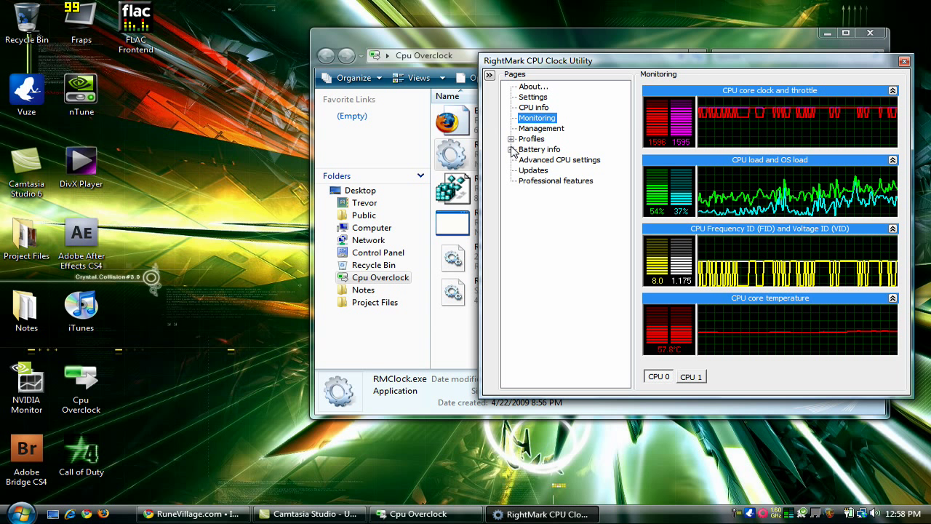
Step: Browse the Profiles overview and Performance on demand settings, then close RMClock
{"action": "left_click", "coordinate": [532, 138]}
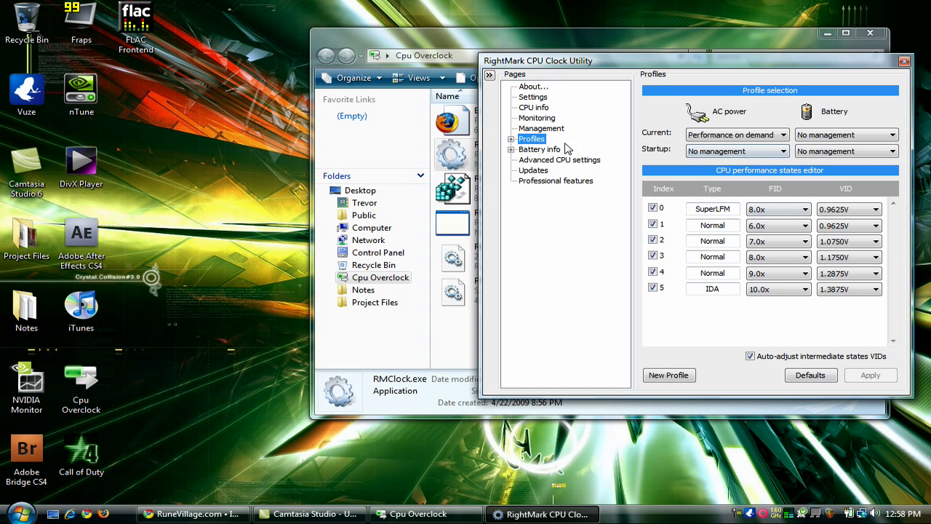
{"action": "left_click", "coordinate": [575, 180]}
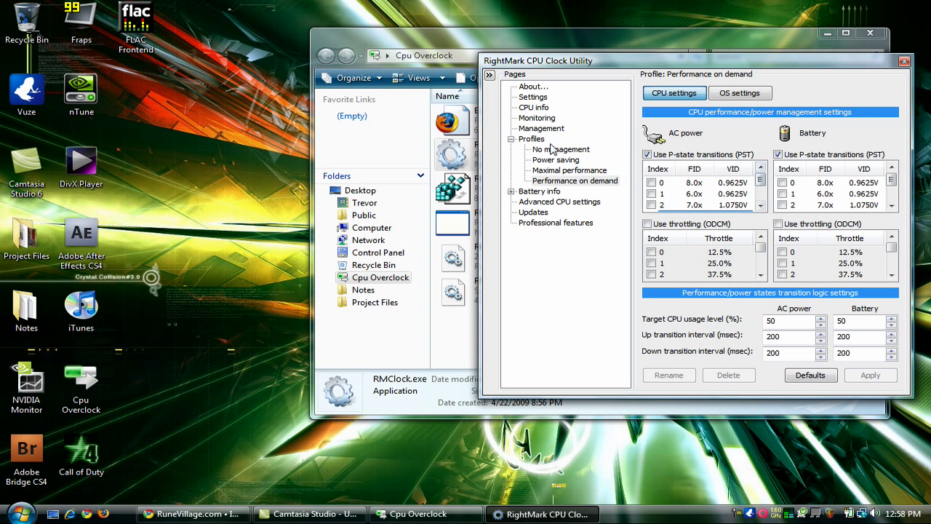
{"action": "left_click", "coordinate": [532, 138]}
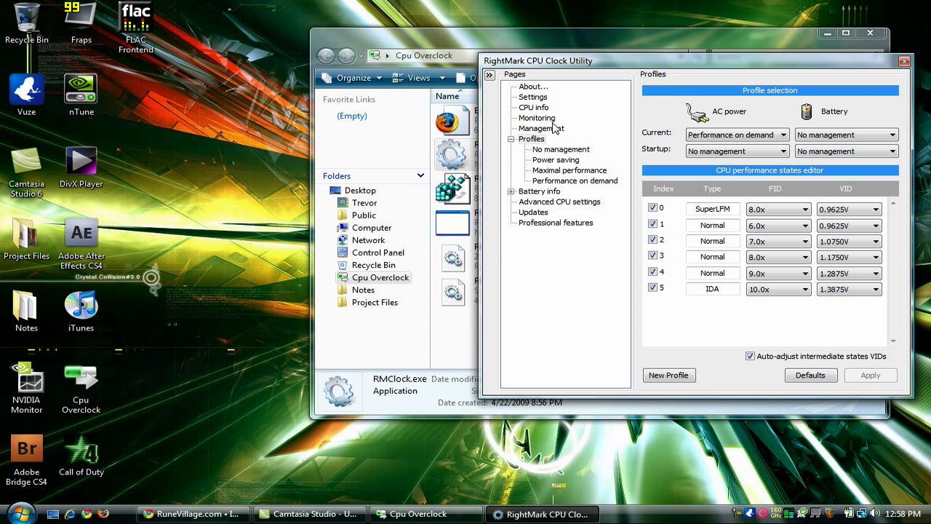
{"action": "left_click", "coordinate": [537, 117]}
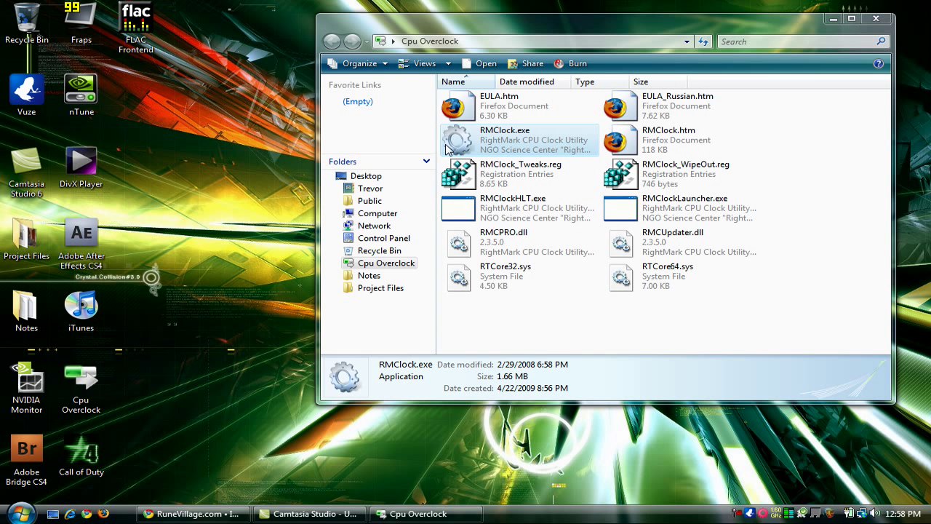
{"action": "mouse_move", "coordinate": [444, 148]}
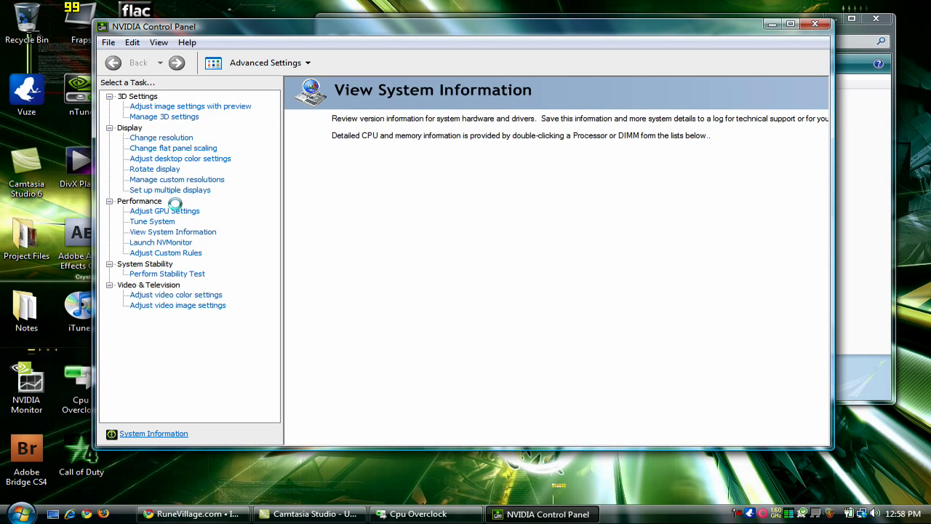
Step: View the GPU clock settings (core 599 MHz, memory 500 MHz), then close NVIDIA Control Panel
{"action": "left_click", "coordinate": [164, 210]}
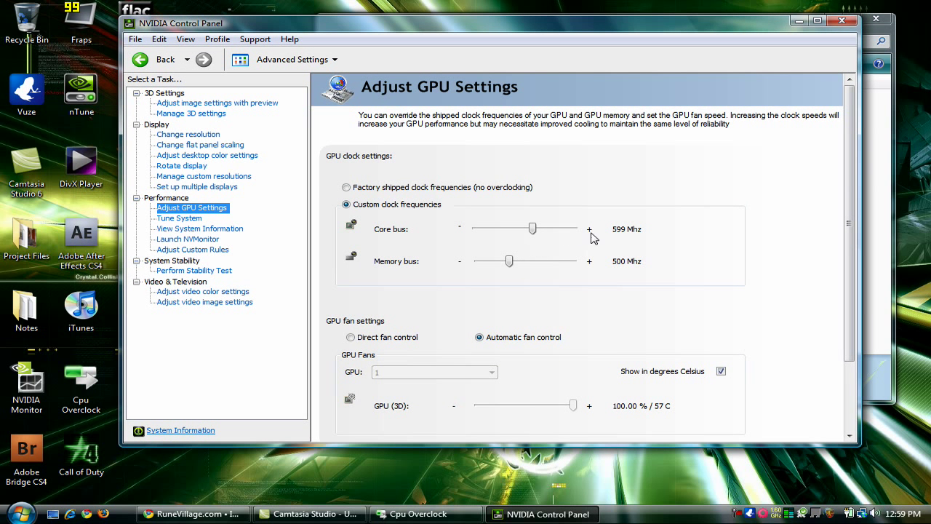
{"action": "mouse_move", "coordinate": [633, 269]}
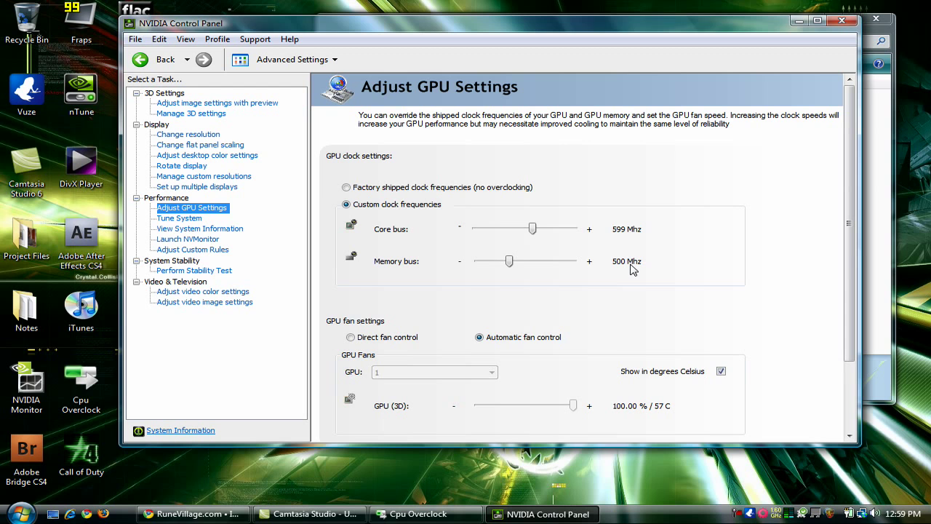
{"action": "mouse_move", "coordinate": [611, 220]}
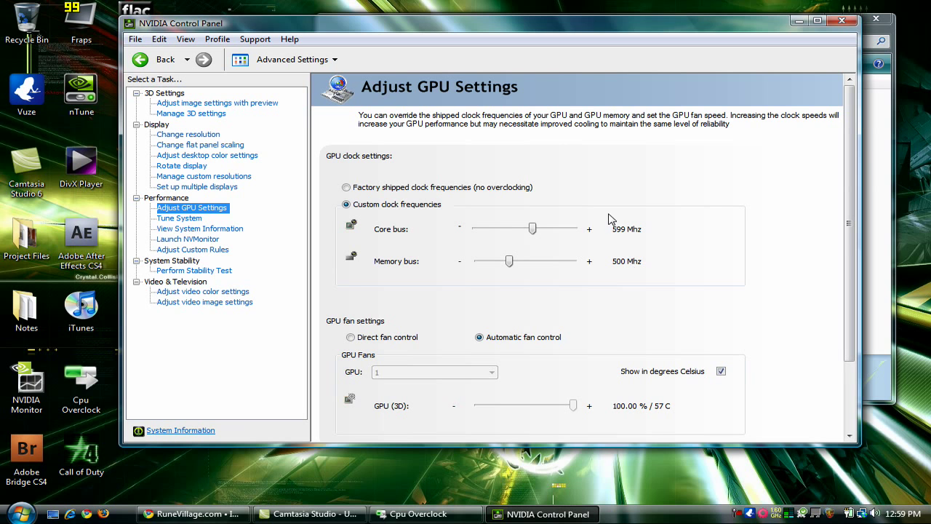
{"action": "left_click", "coordinate": [418, 514]}
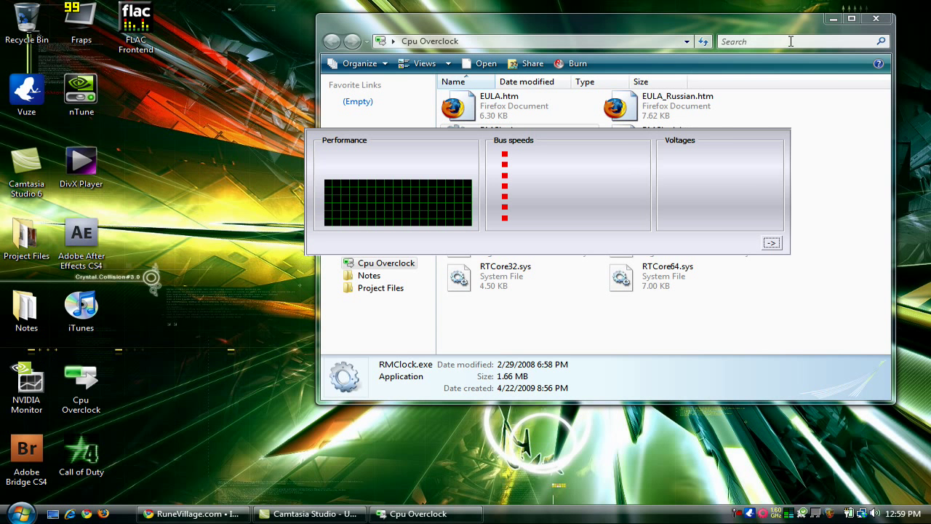
Step: Expand NVIDIA Monitor's Temperatures and Fans panel, showing GPU1 at 57 °C
{"action": "left_click", "coordinate": [771, 242]}
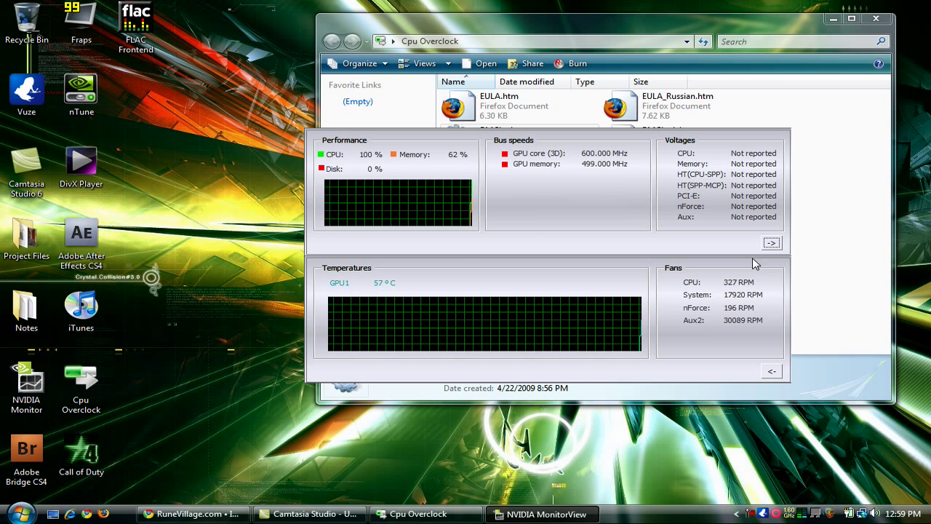